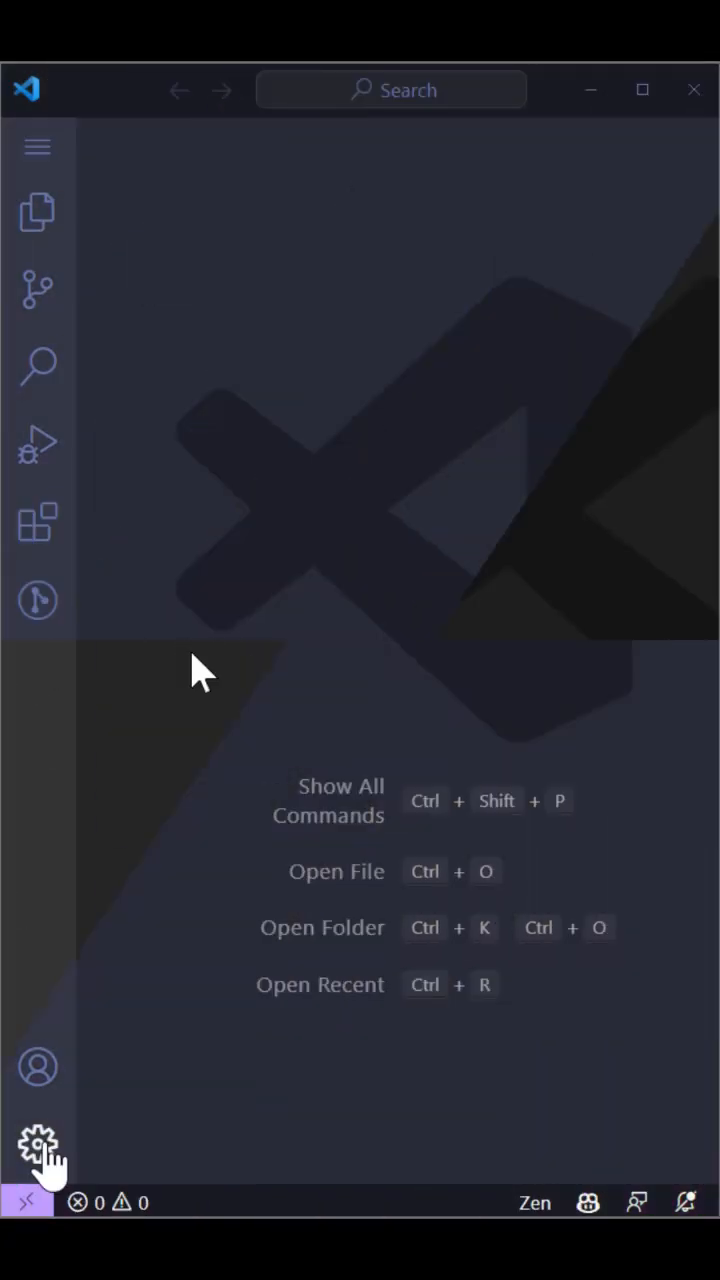
# Review the installed extensions, then switch from the Work profile to the Demo profile
pyautogui.click(38, 1143)
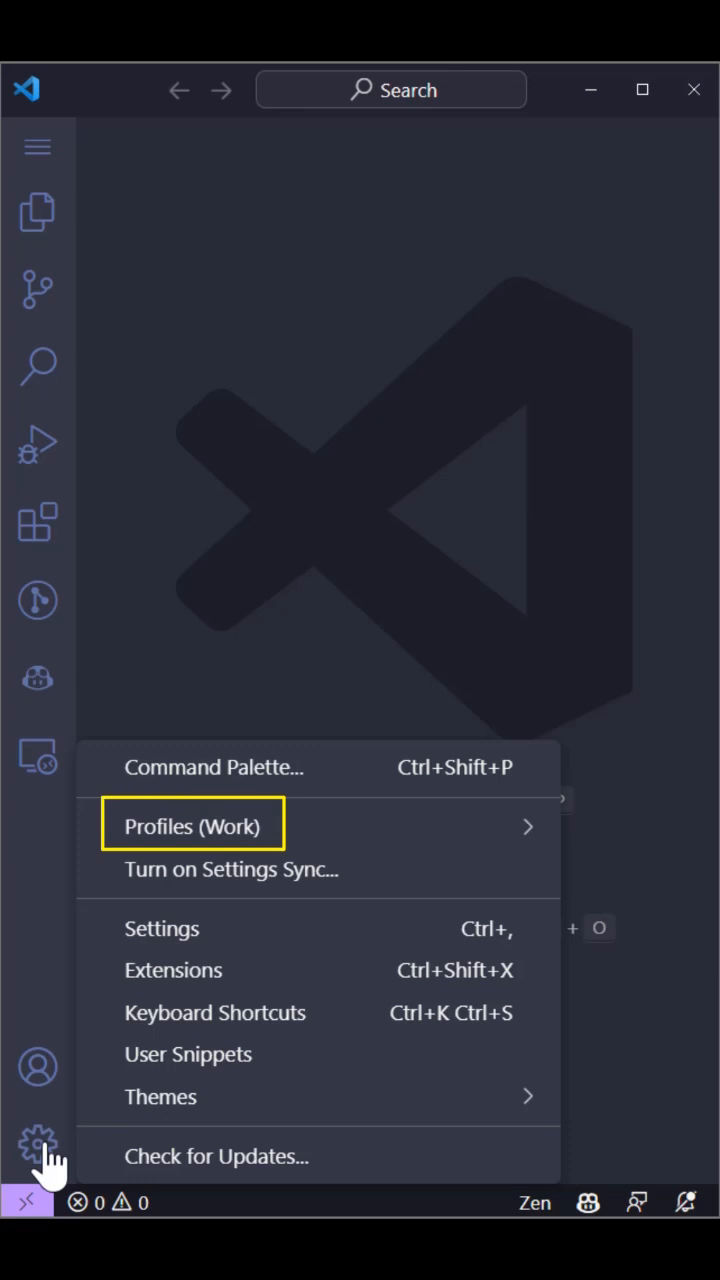
pyautogui.click(33, 522)
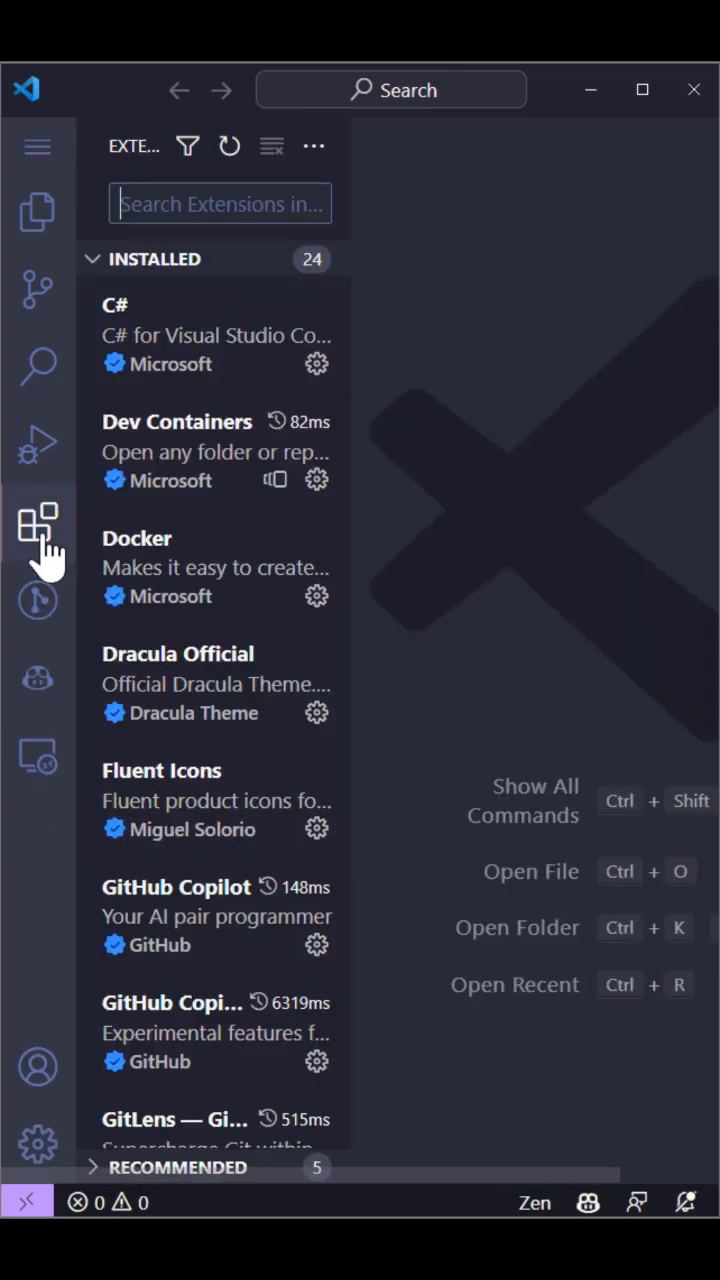
pyautogui.moveTo(38, 755)
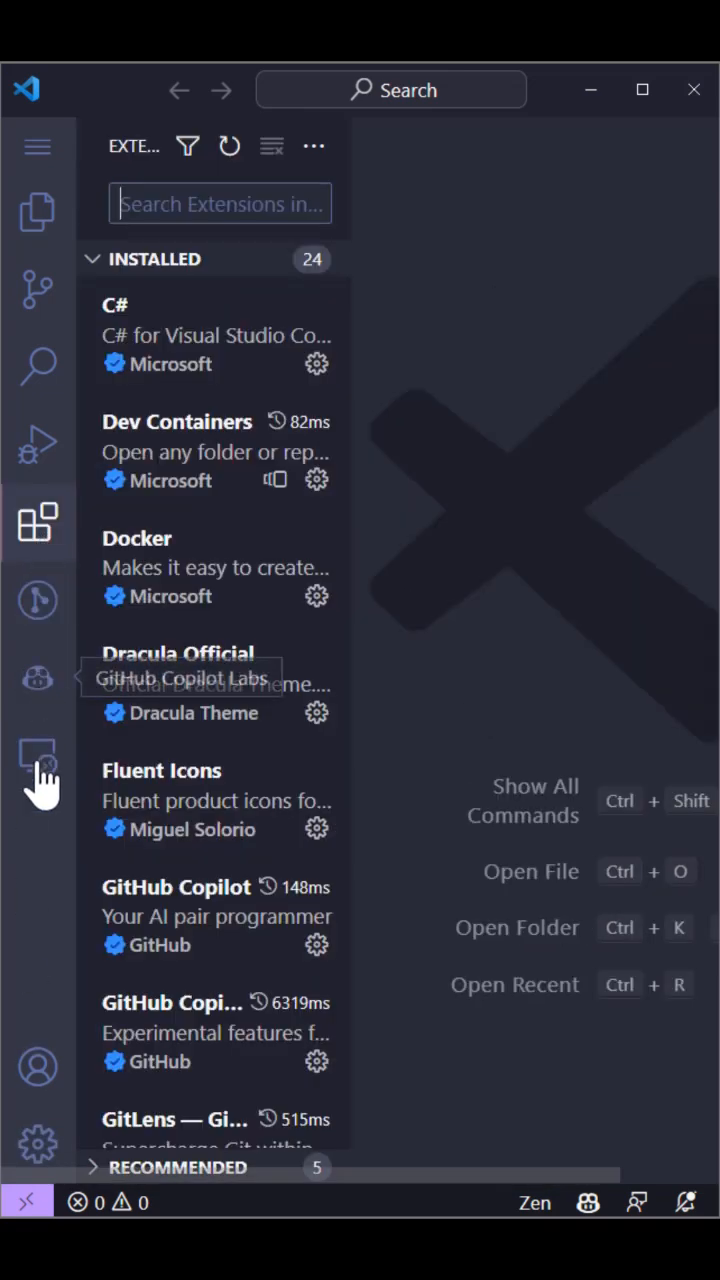
pyautogui.click(33, 1137)
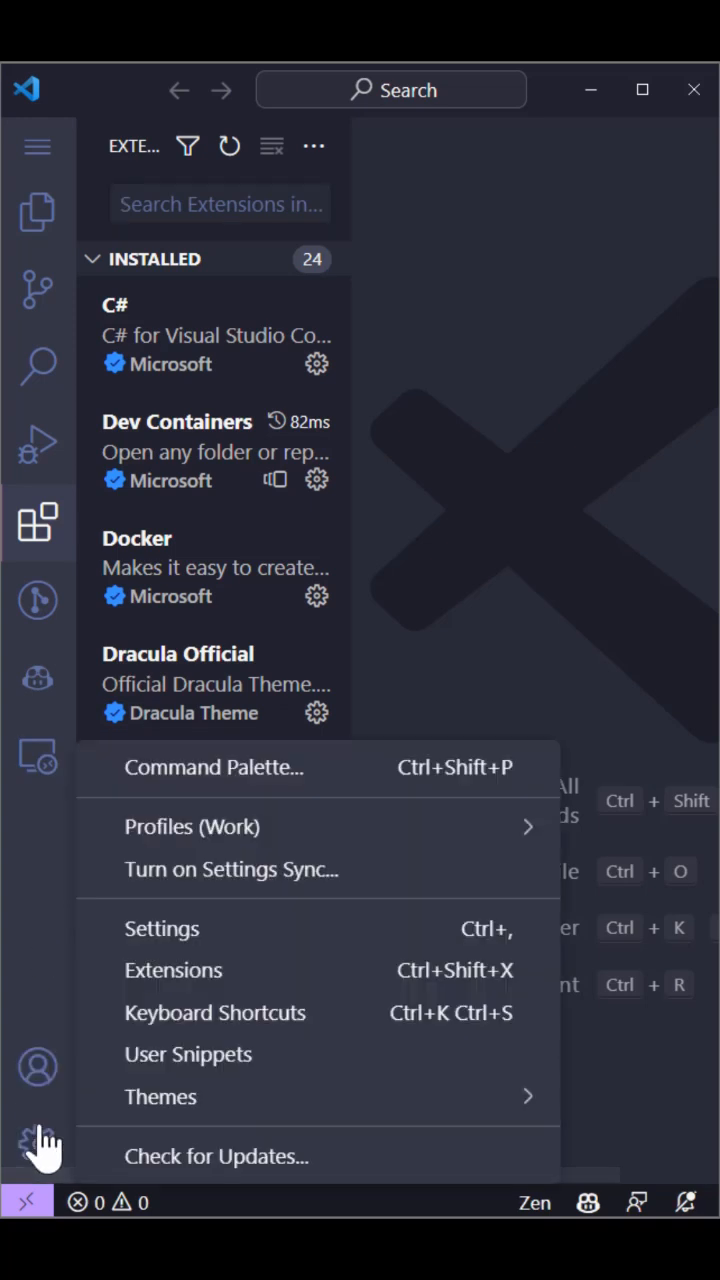
pyautogui.click(192, 827)
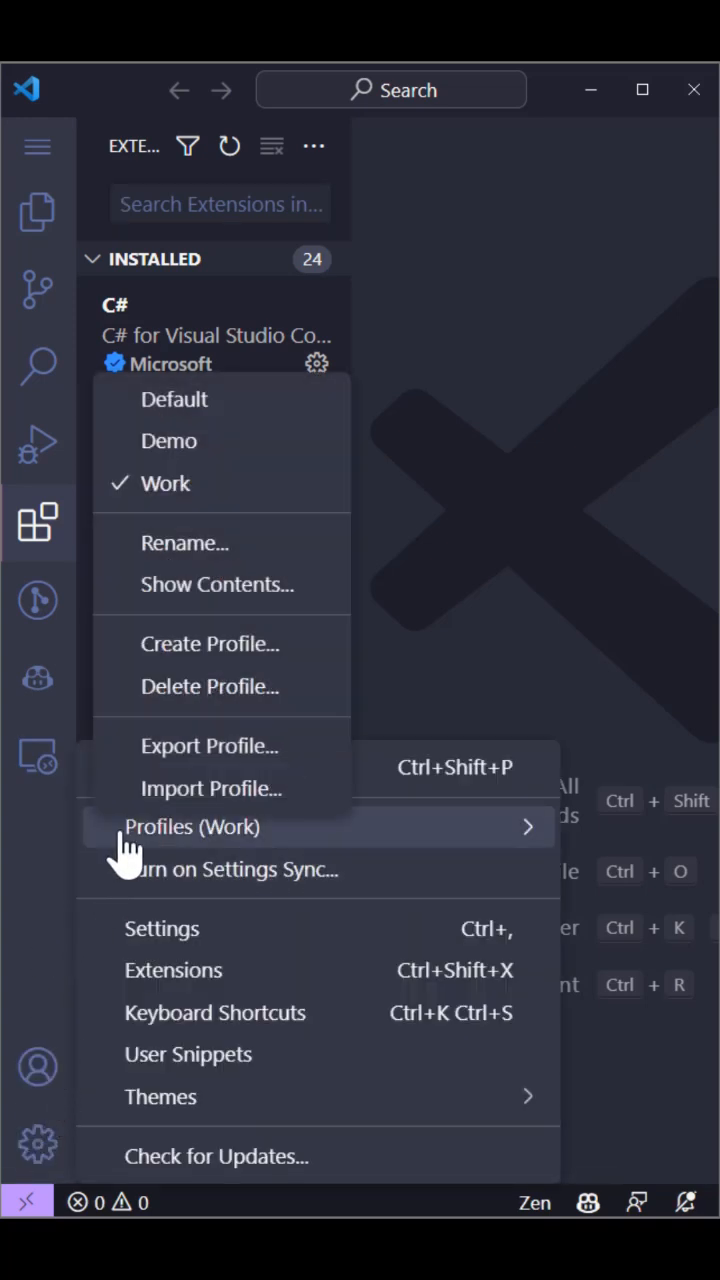
pyautogui.moveTo(169, 441)
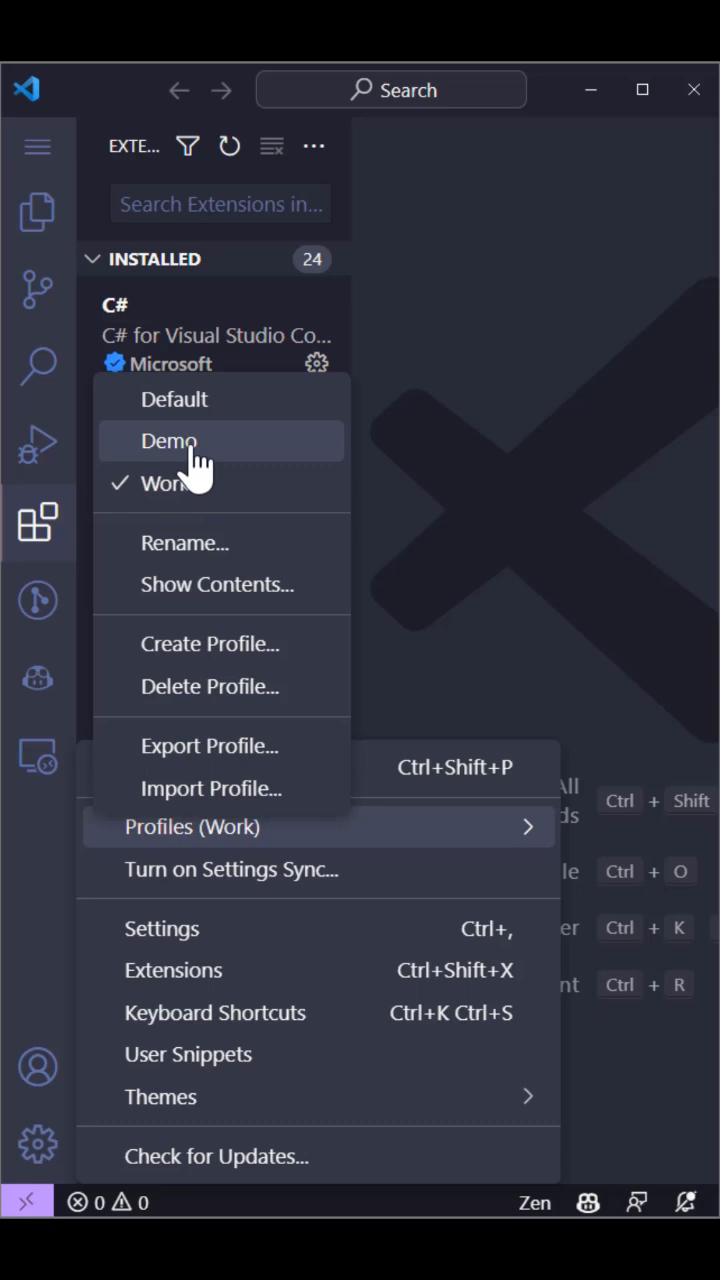
pyautogui.click(168, 441)
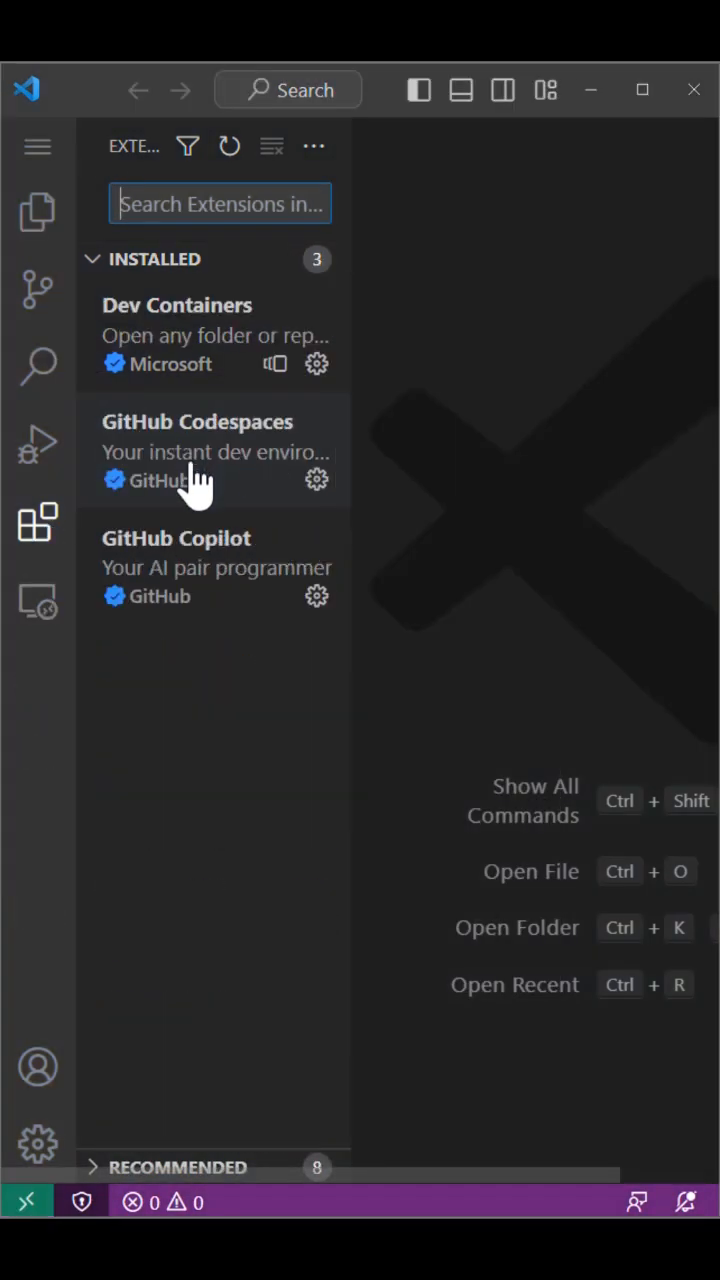
# Open the settings editor and resize the diff editor and output panel together
pyautogui.click(33, 1138)
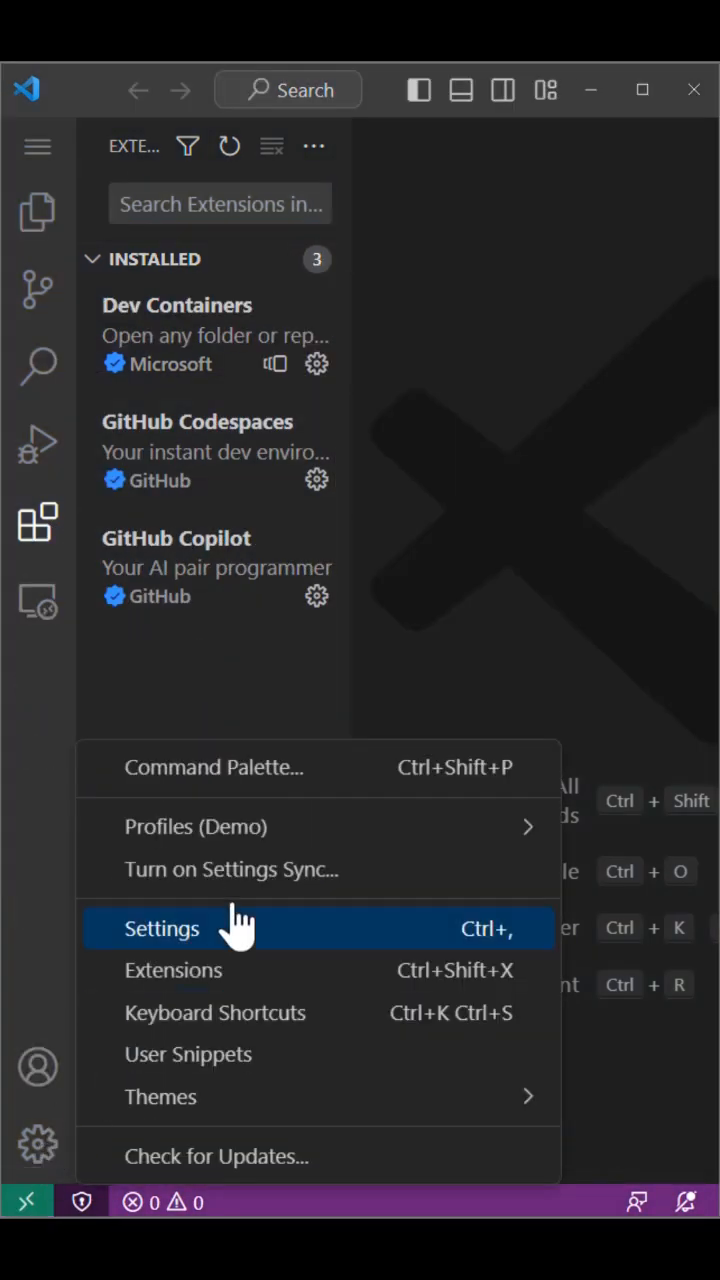
pyautogui.click(195, 827)
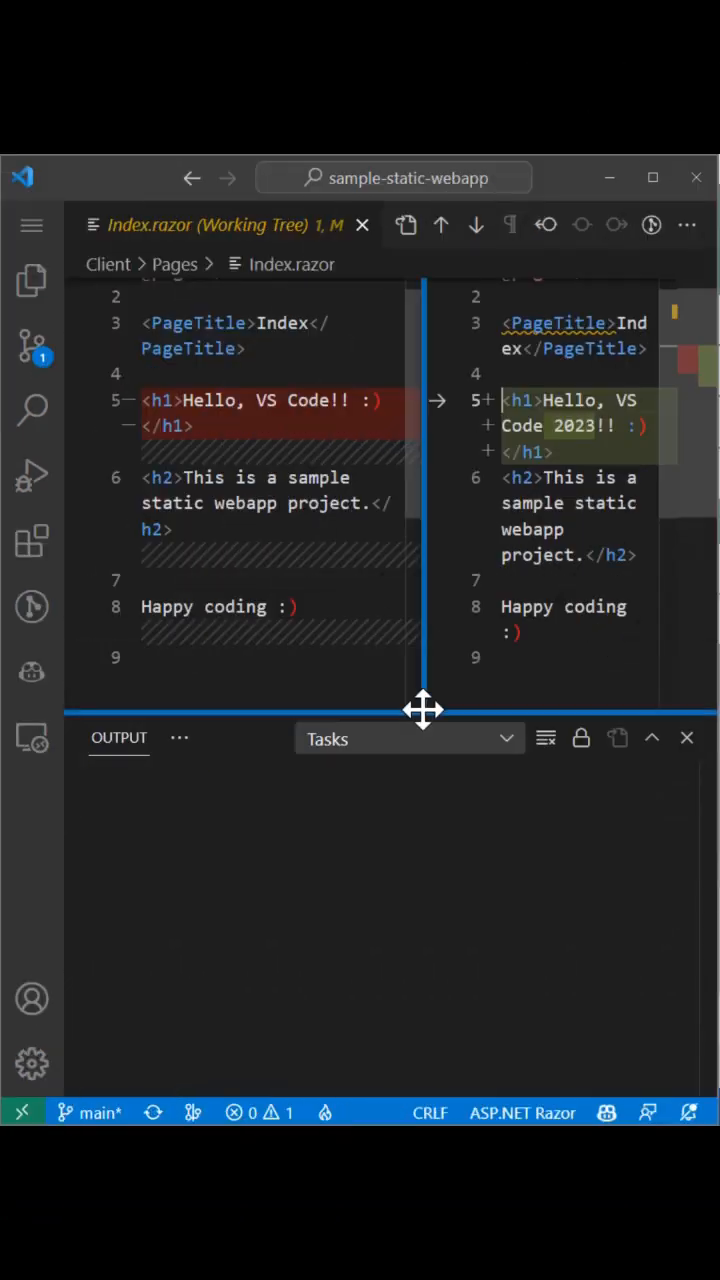
pyautogui.moveTo(423, 710); pyautogui.dragTo(390, 712)
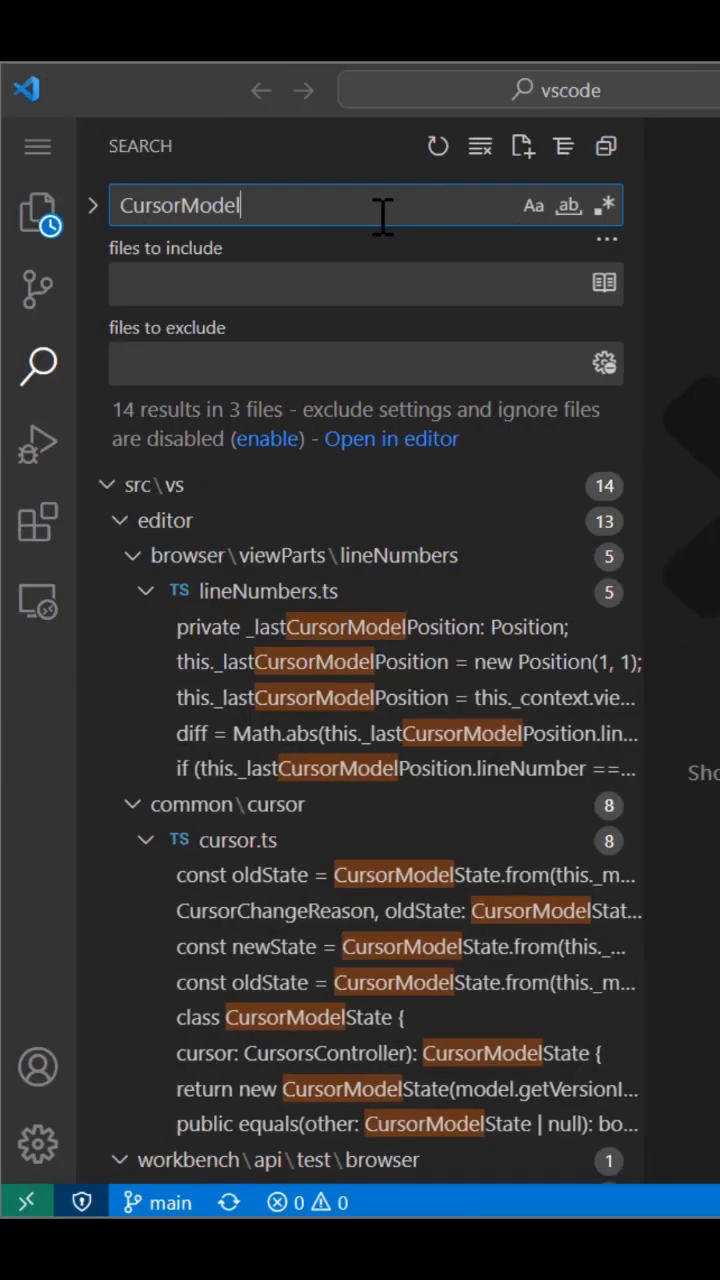
# Search for 'ViewCursorStateChangedEvent' and 'selector', then run the echo printing the vscode:// link
pyautogui.write('ViewCursorStateChangedEvent')
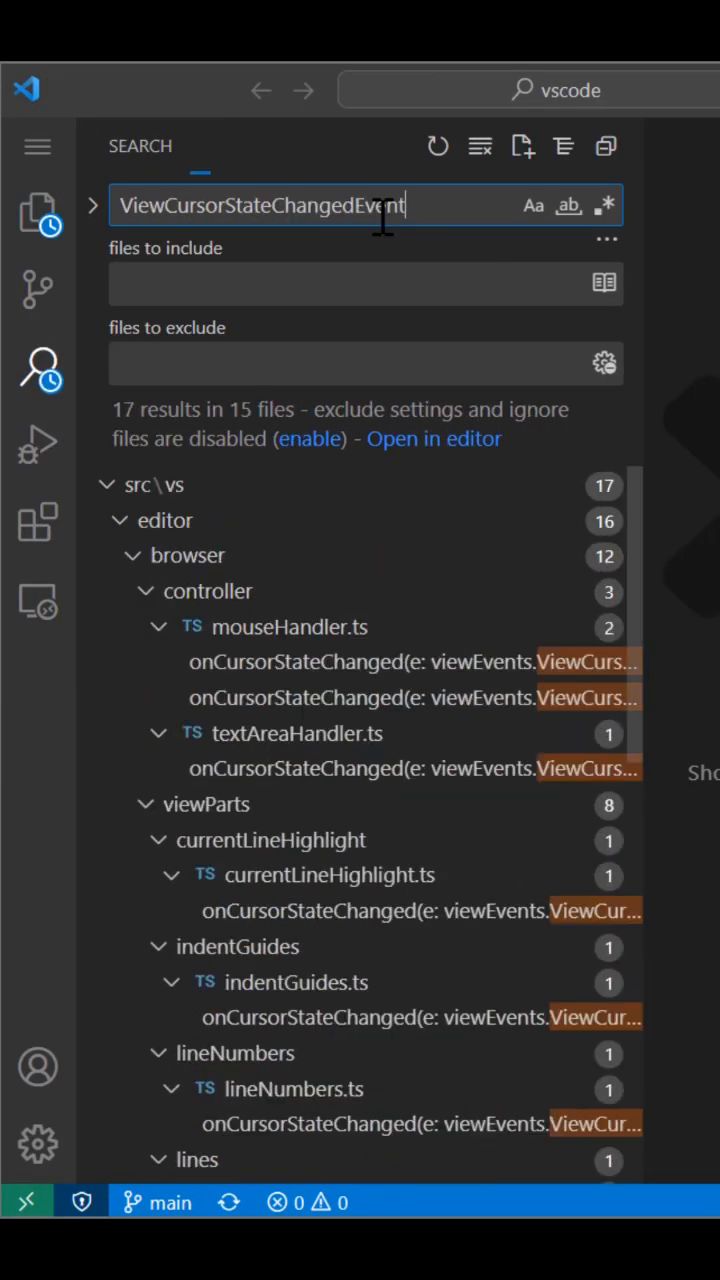
pyautogui.write('selector')
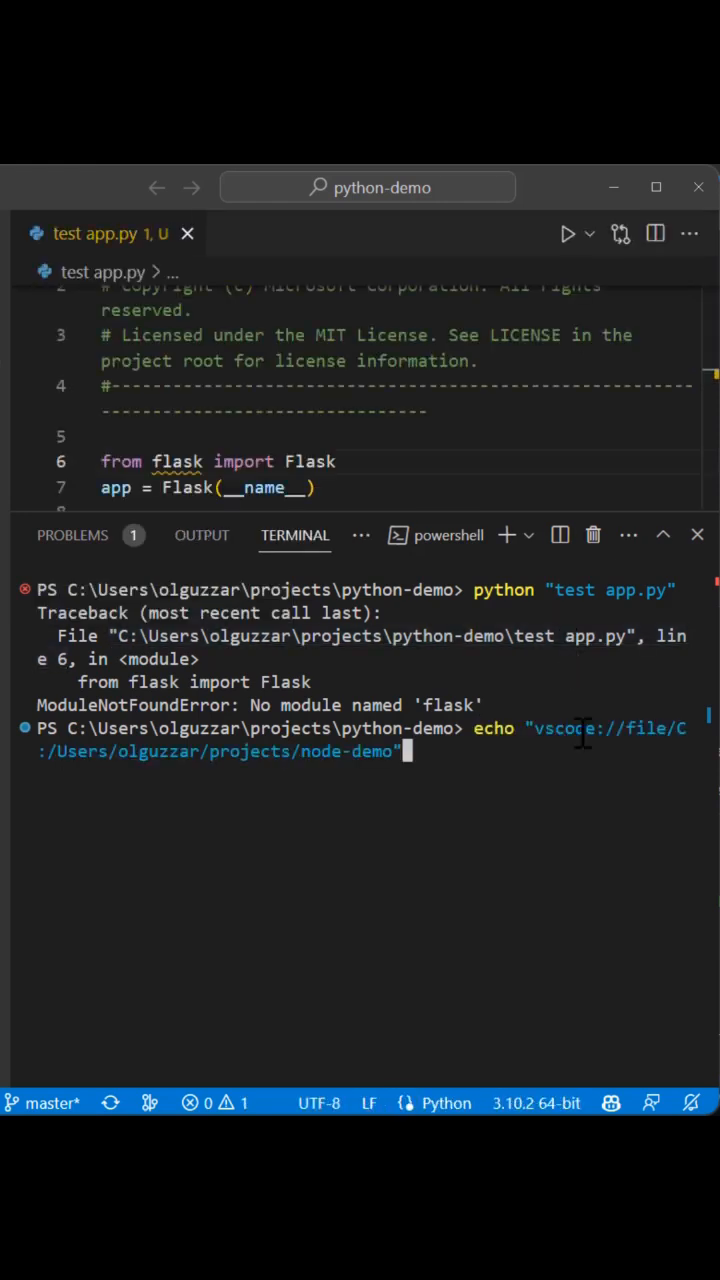
pyautogui.press('Enter')
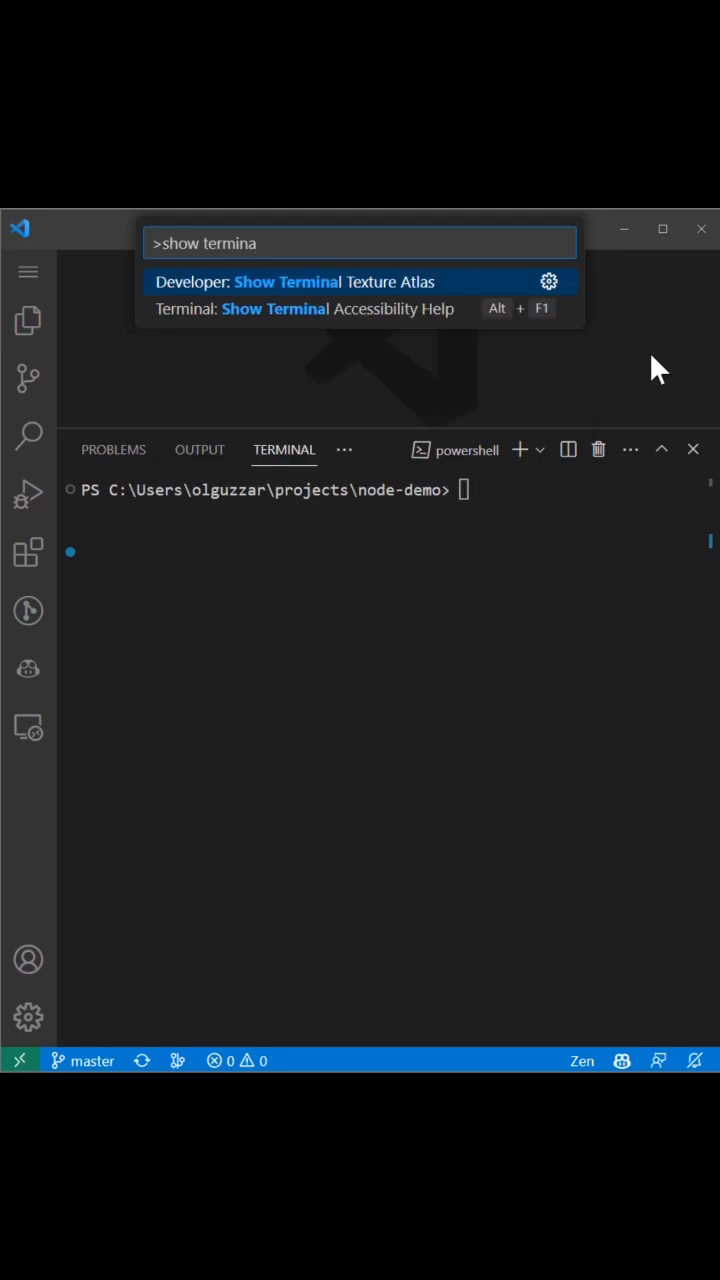
# Choose Terminal: Show Terminal Accessibility Help for the node-demo terminal
pyautogui.click(304, 308)
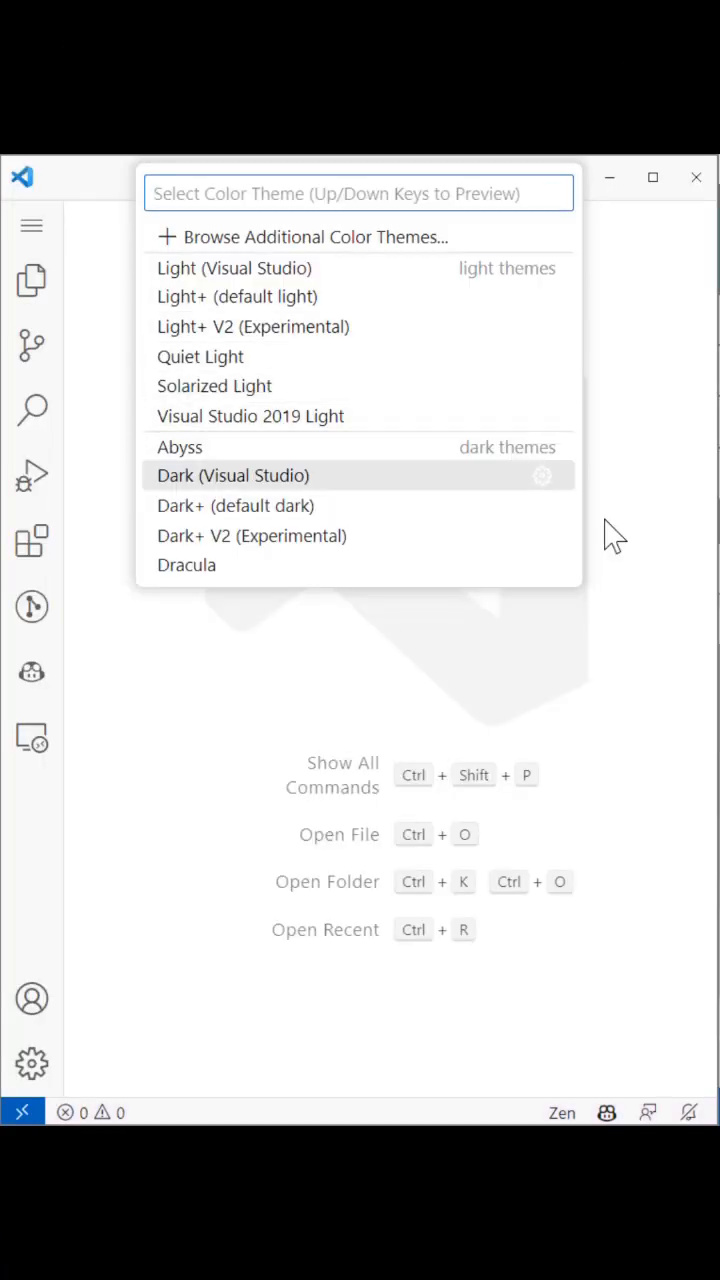
# Move down the theme list to preview Dark+ V2 (Experimental)
pyautogui.press('Down')
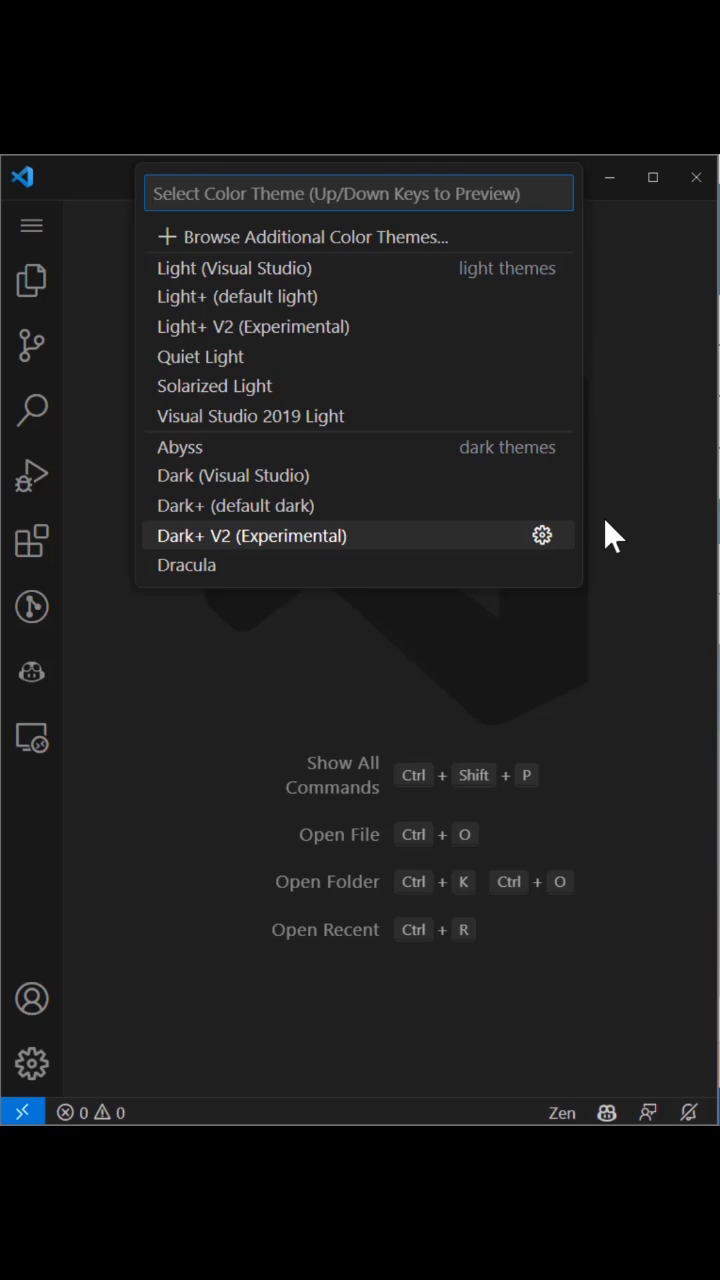